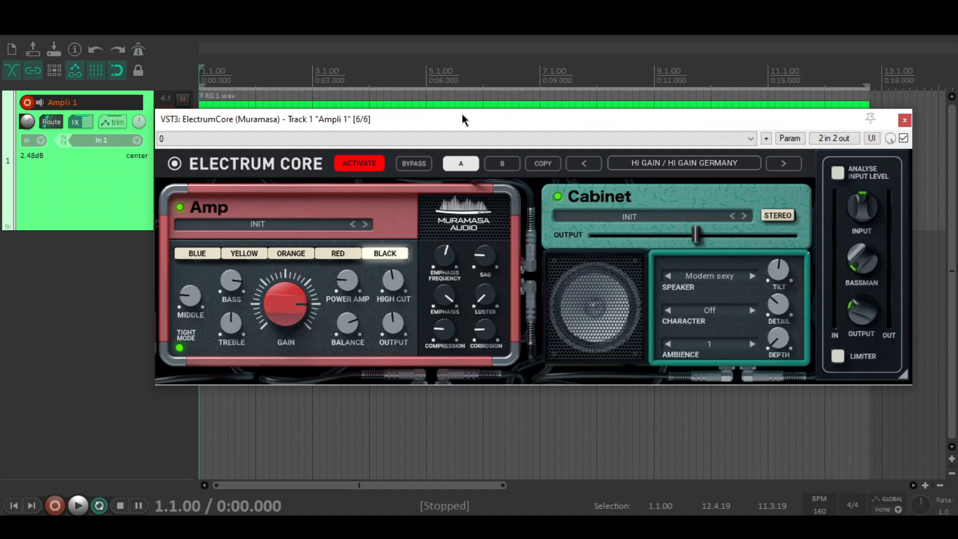
mouse_move(288, 263)
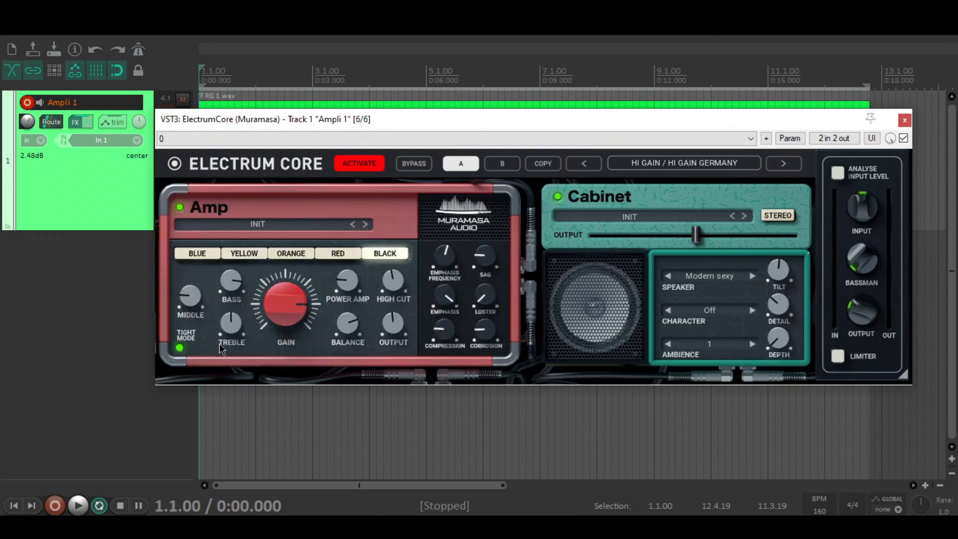
mouse_move(214, 281)
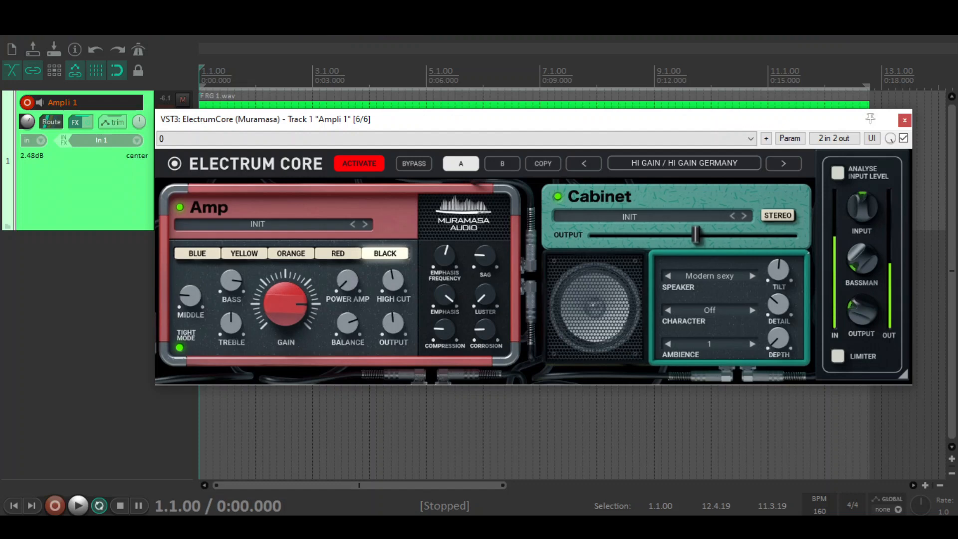
mouse_move(355, 279)
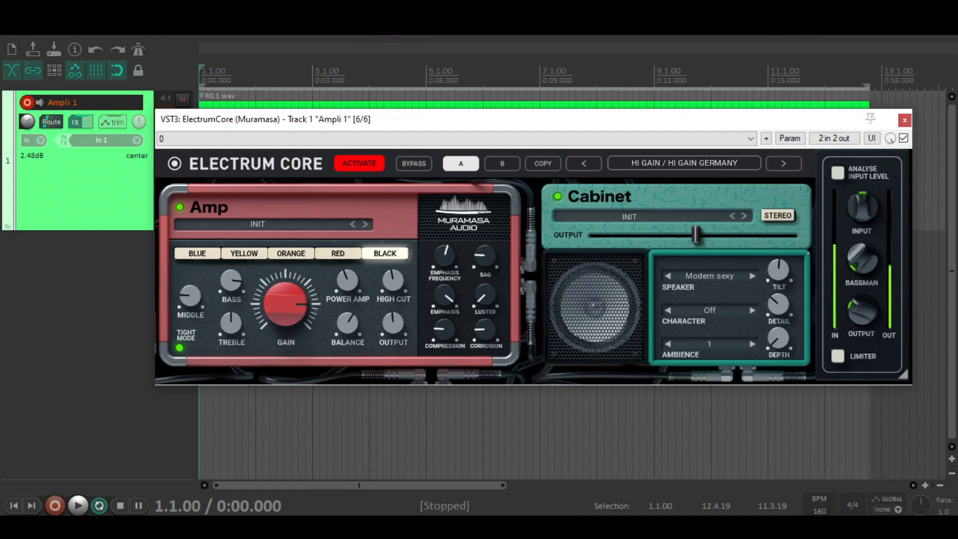
mouse_move(360, 321)
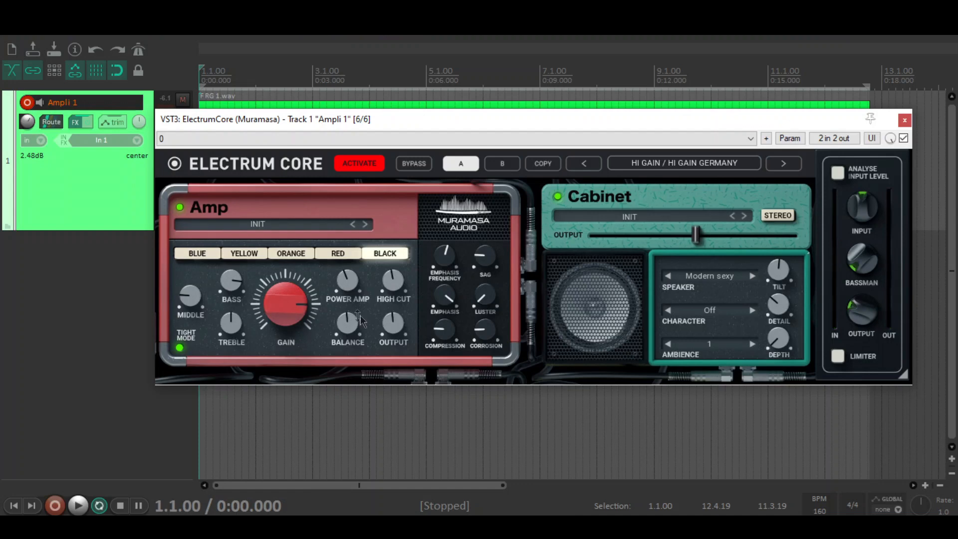
mouse_move(397, 328)
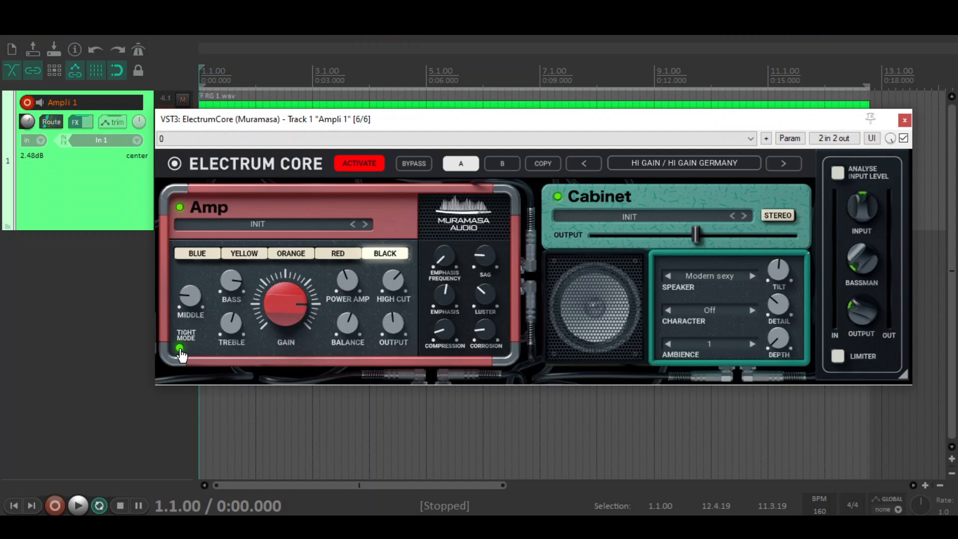
Toggle the amp's tight mode off and on twice to compare, leaving it on.
left_click(180, 351)
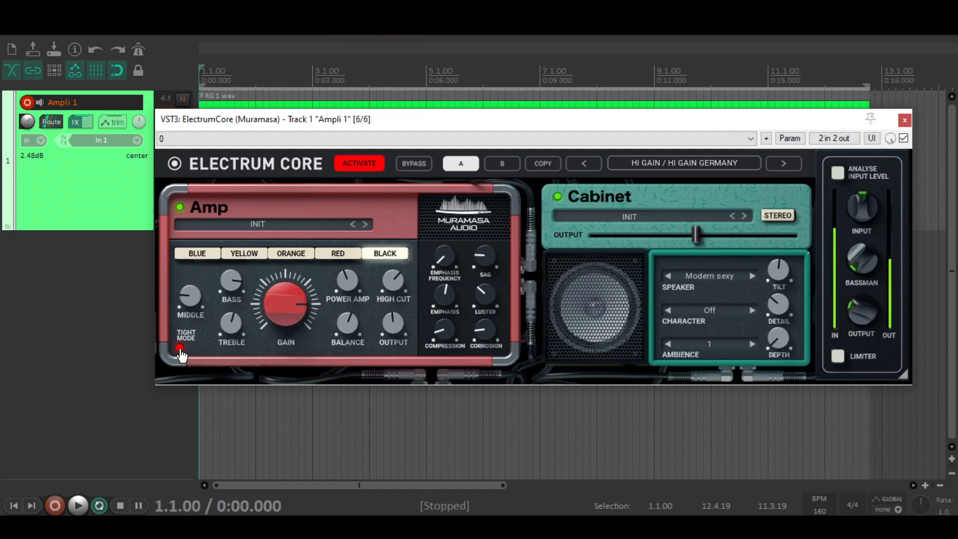
left_click(180, 351)
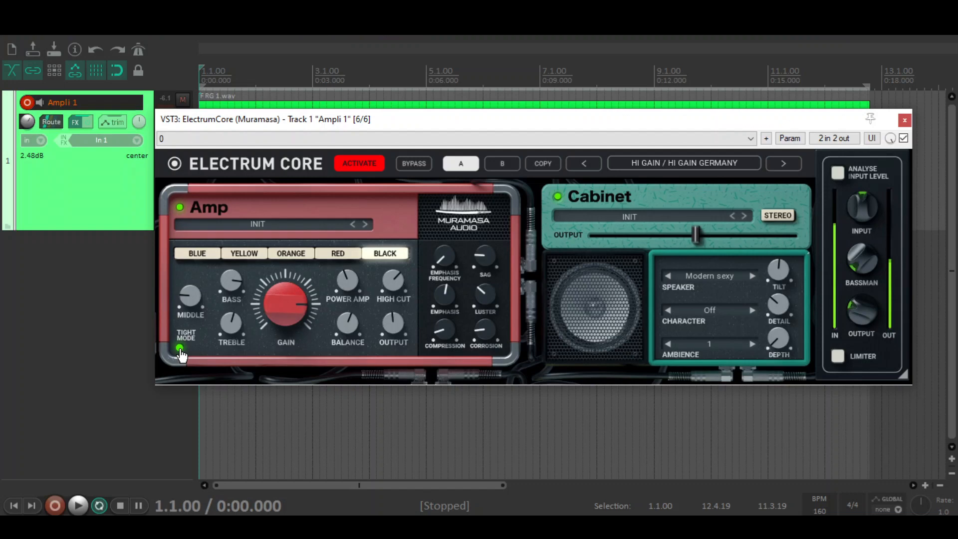
left_click(180, 348)
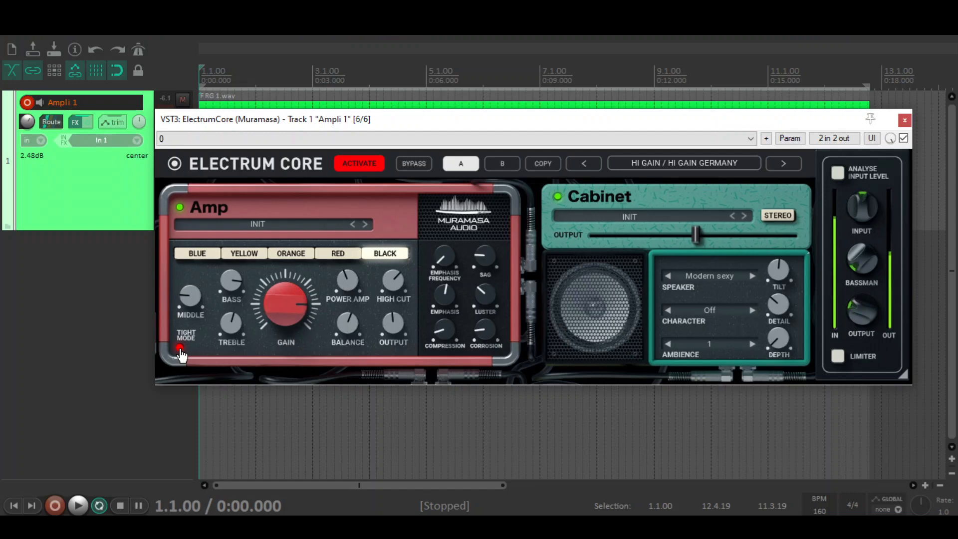
left_click(181, 349)
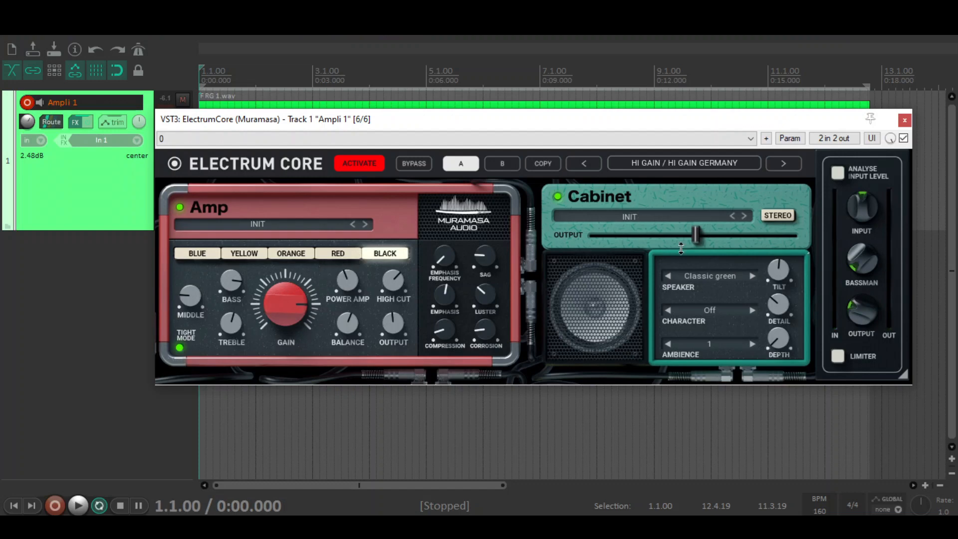
mouse_move(751, 281)
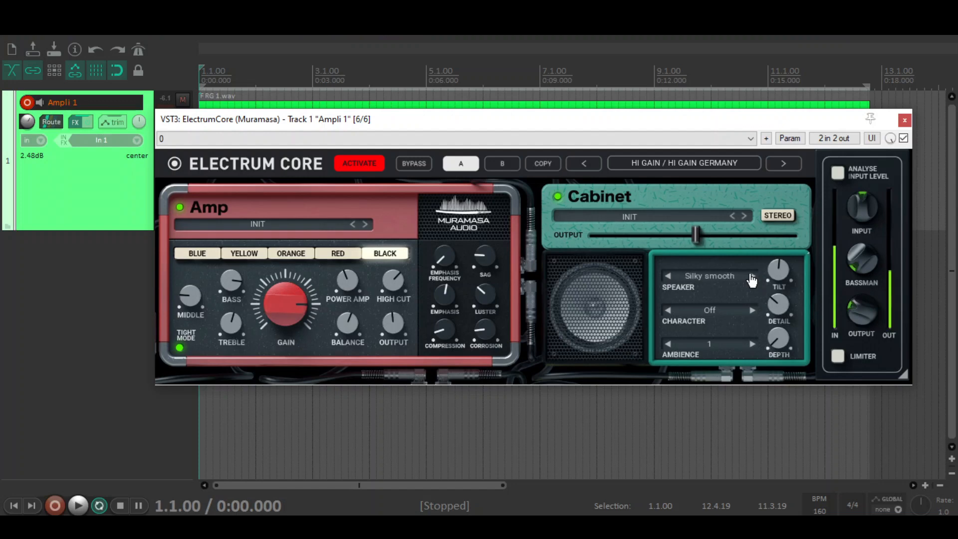
Audition Golden lady, Heavy, UK bite, Brand new, US blues and Orangator speakers, ending on Classic green.
left_click(752, 276)
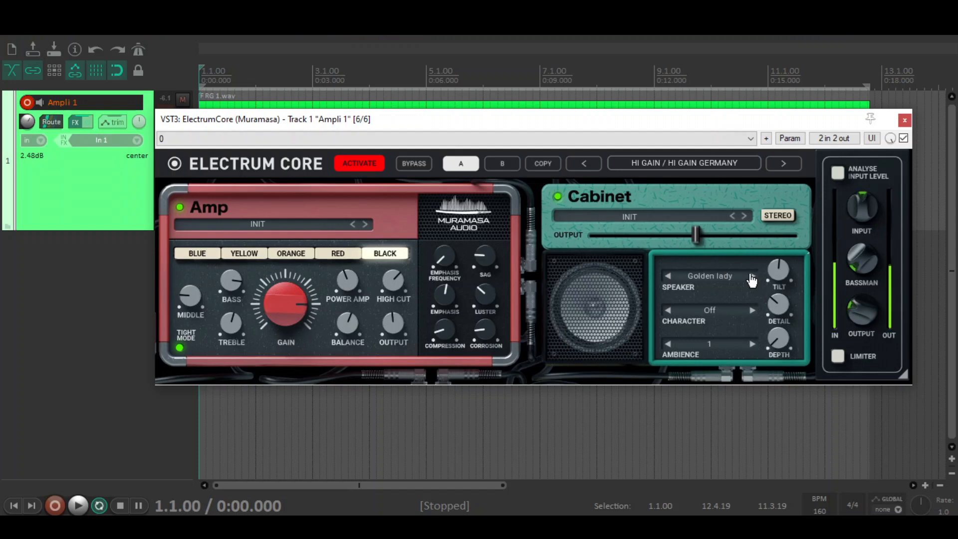
left_click(751, 276)
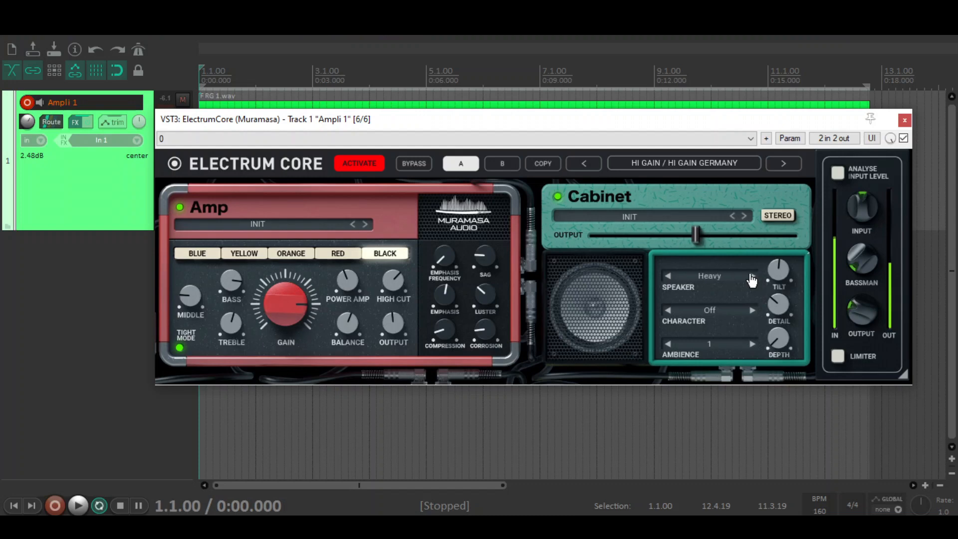
mouse_move(367, 290)
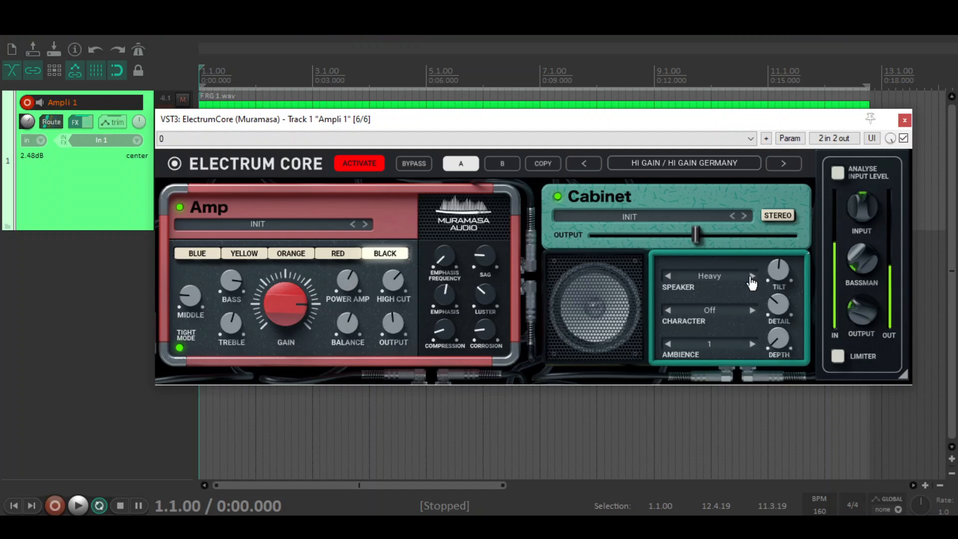
left_click(753, 275)
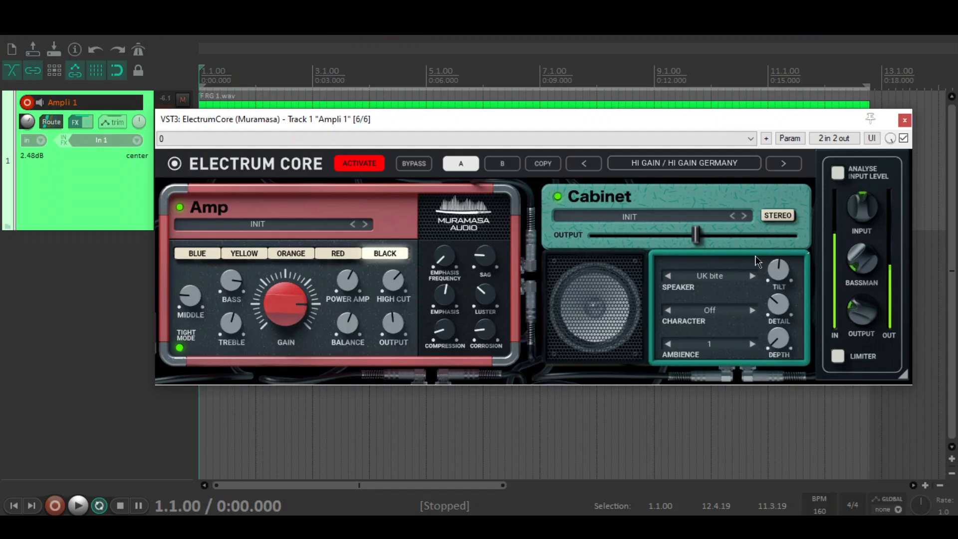
left_click(753, 276)
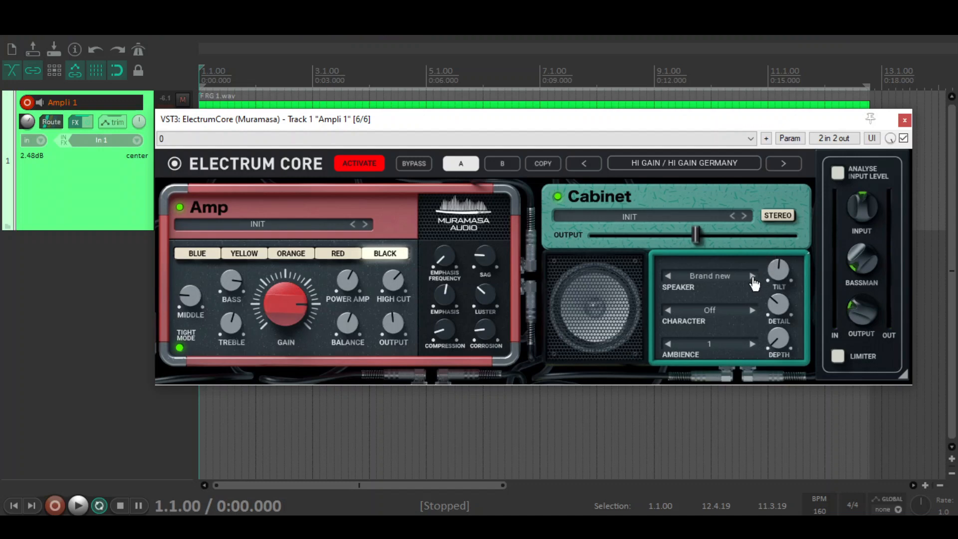
left_click(751, 275)
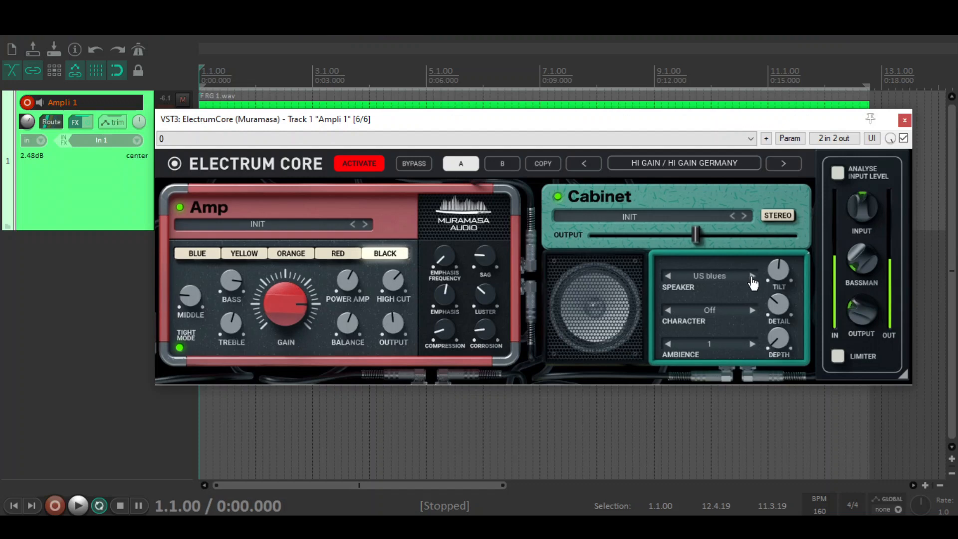
left_click(667, 276)
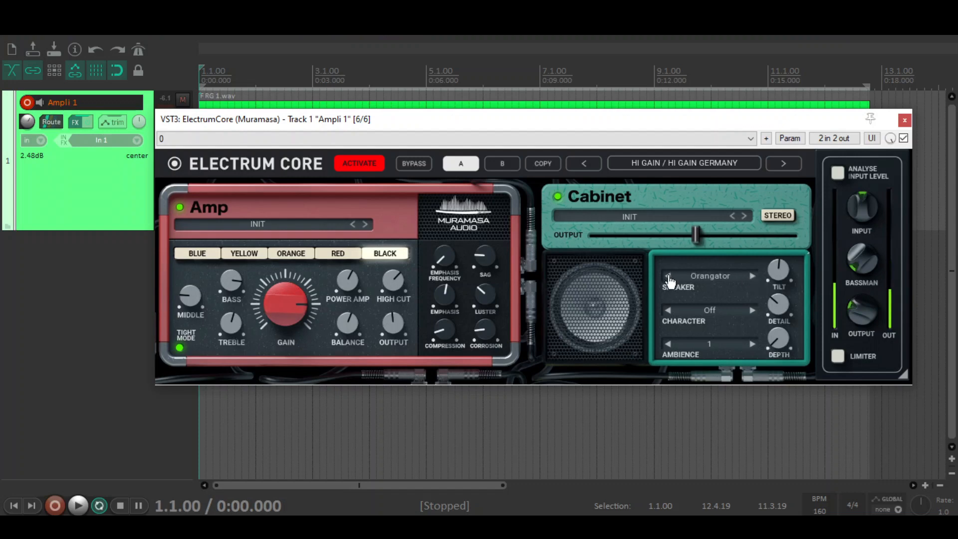
left_click(752, 276)
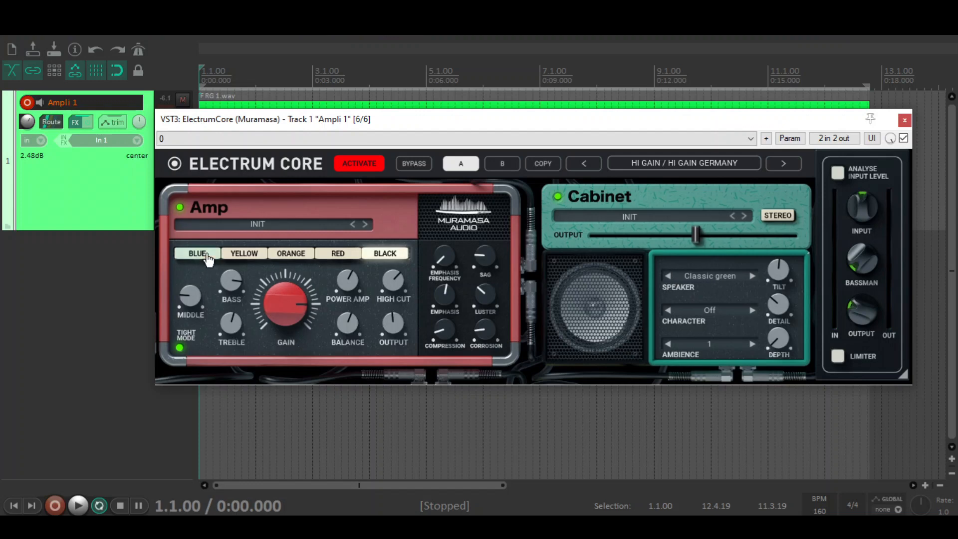
left_click(197, 253)
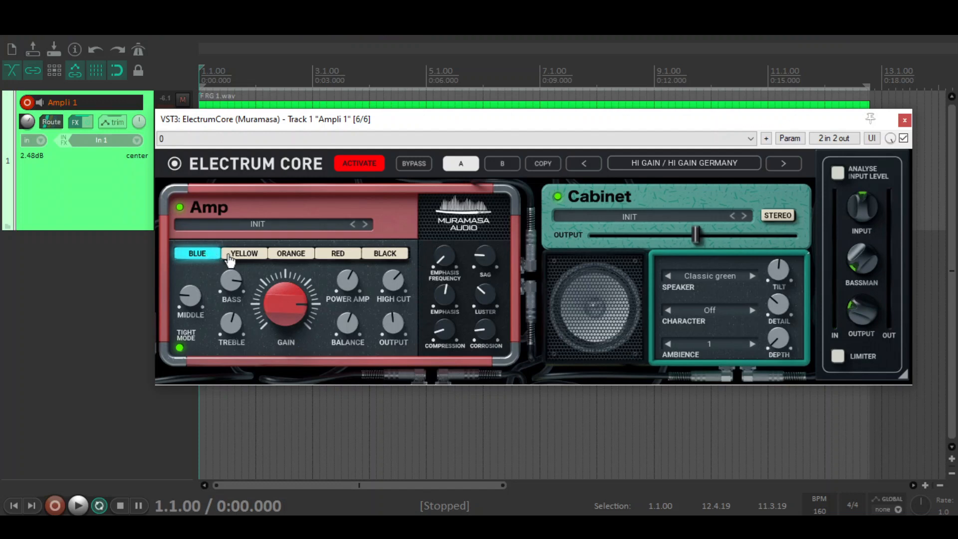
mouse_move(237, 260)
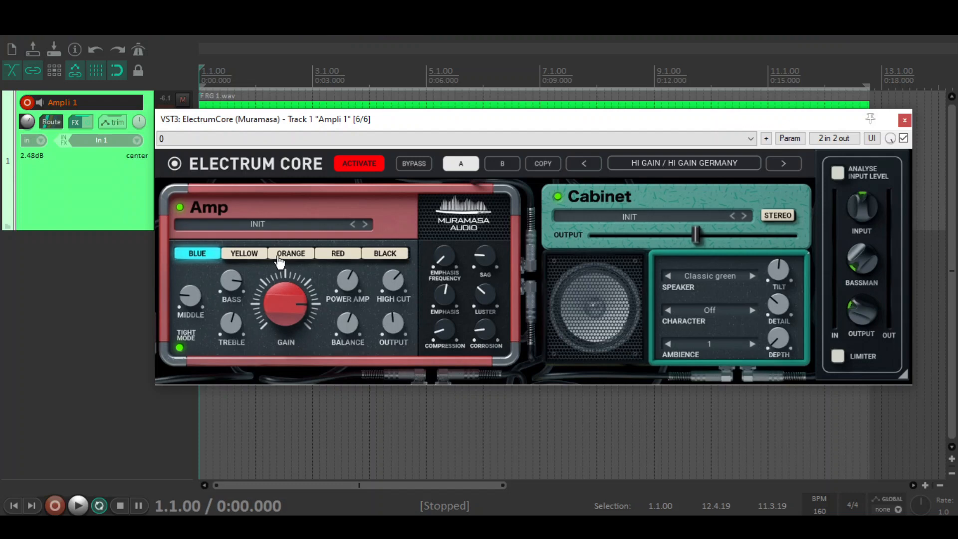
left_click(338, 253)
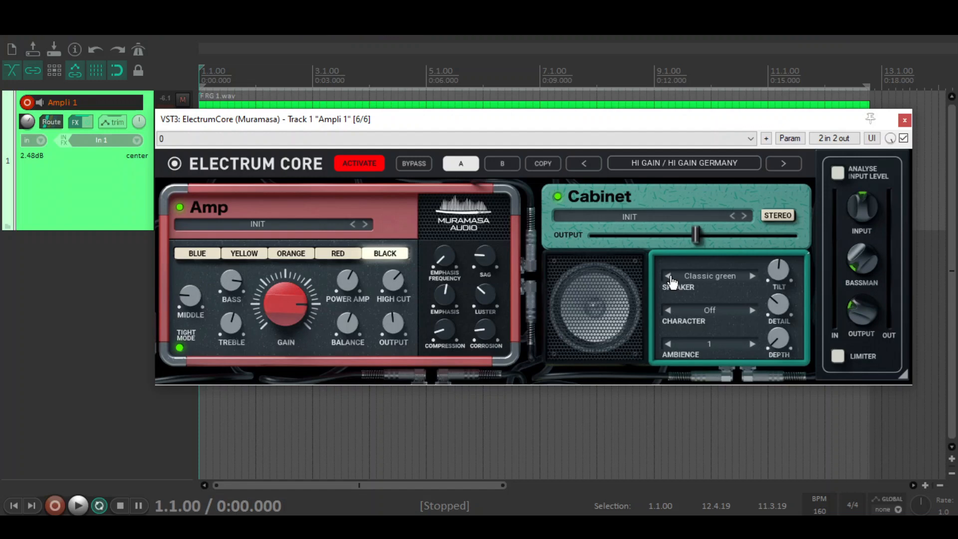
mouse_move(610, 294)
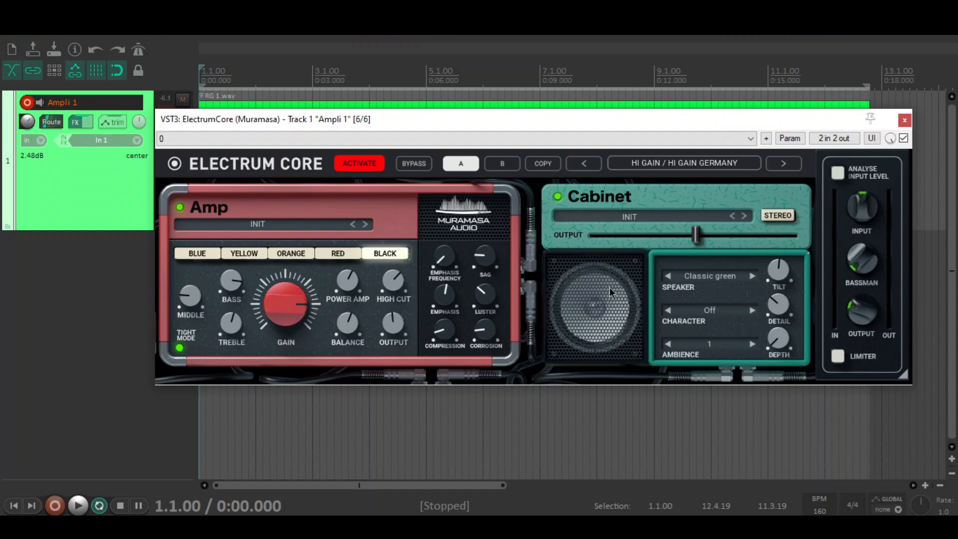
mouse_move(602, 295)
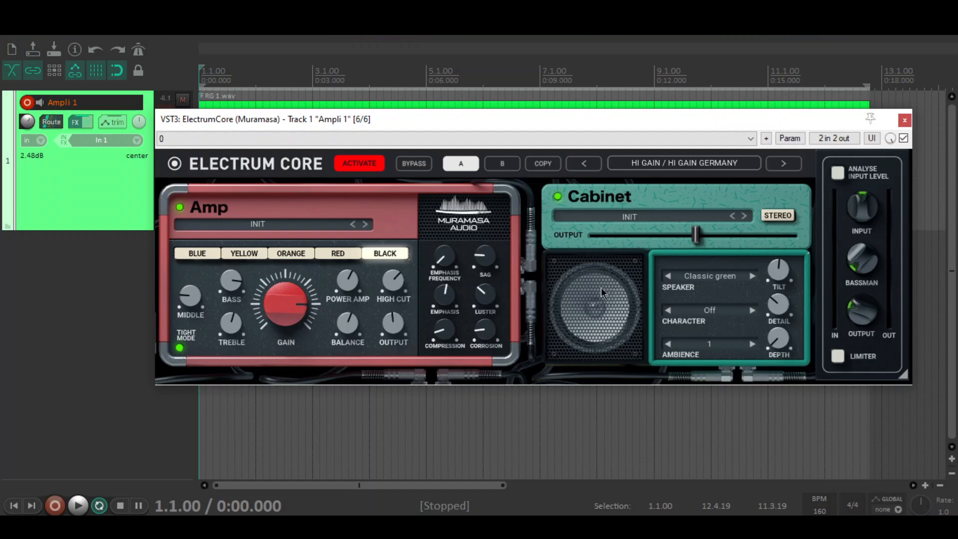
mouse_move(592, 298)
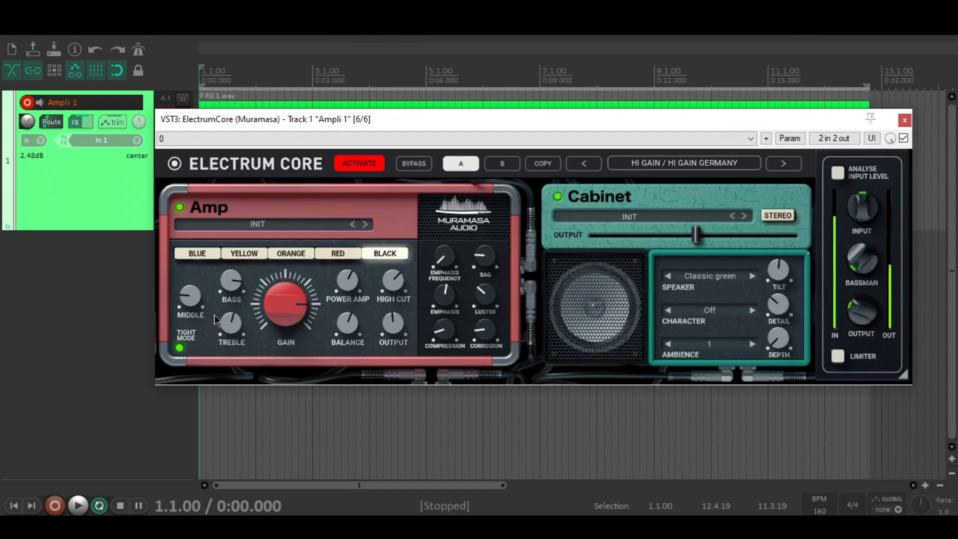
Step the cabinet character through Crunchy, Big & round and Upper mids to Thick.
left_click(752, 310)
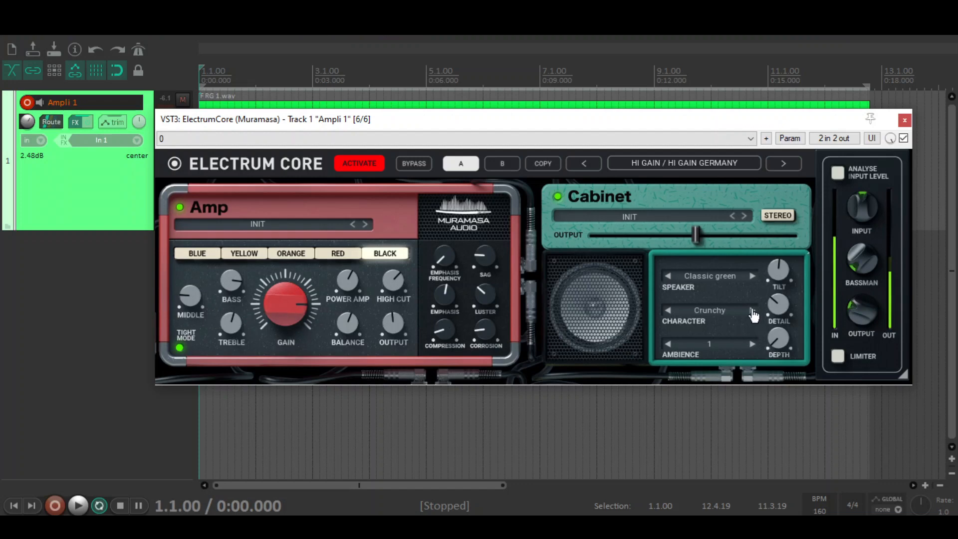
left_click(752, 310)
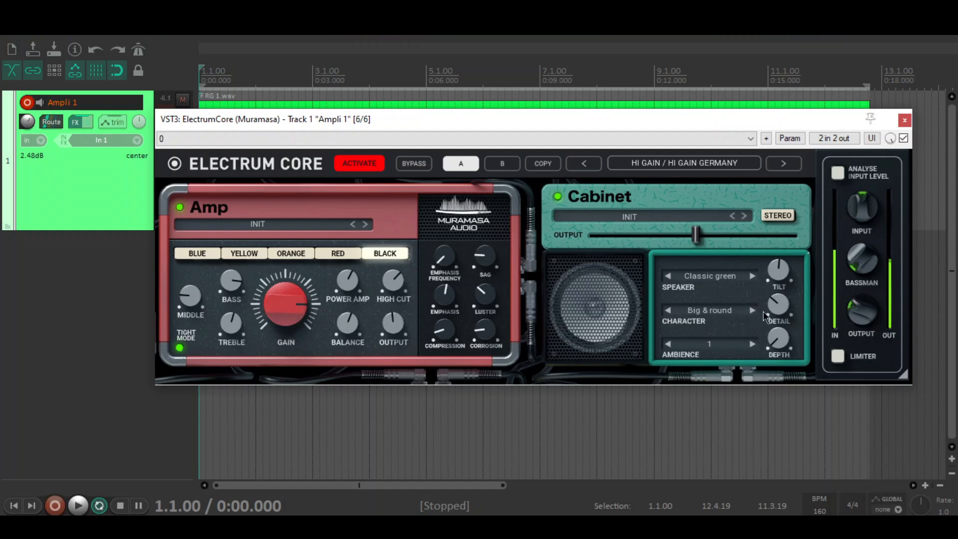
left_click(753, 310)
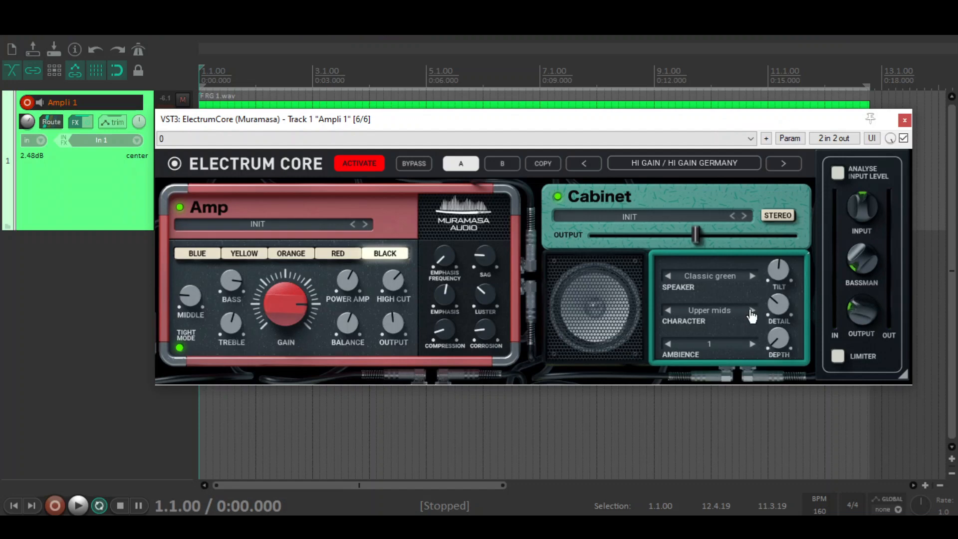
left_click(752, 310)
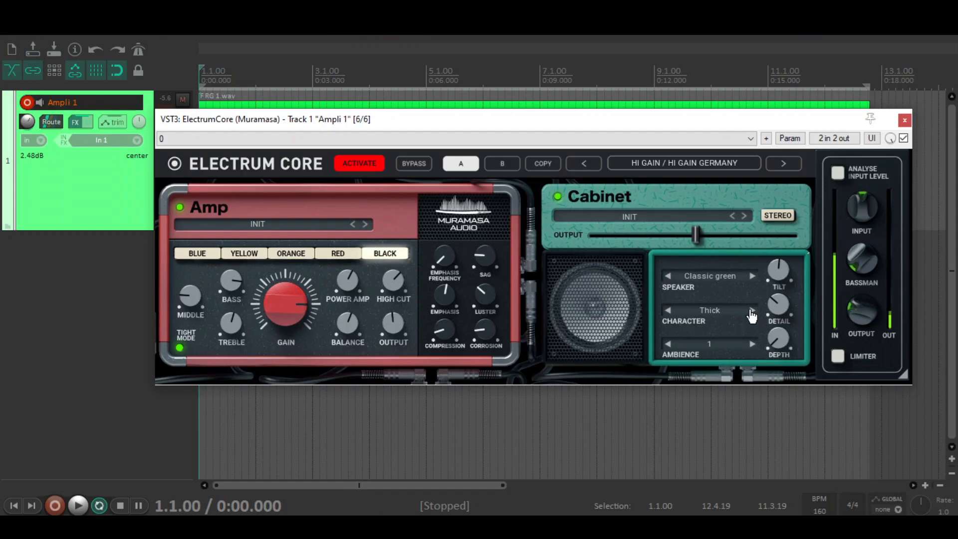
Increase the cabinet ambience value to 20.
left_click(752, 343)
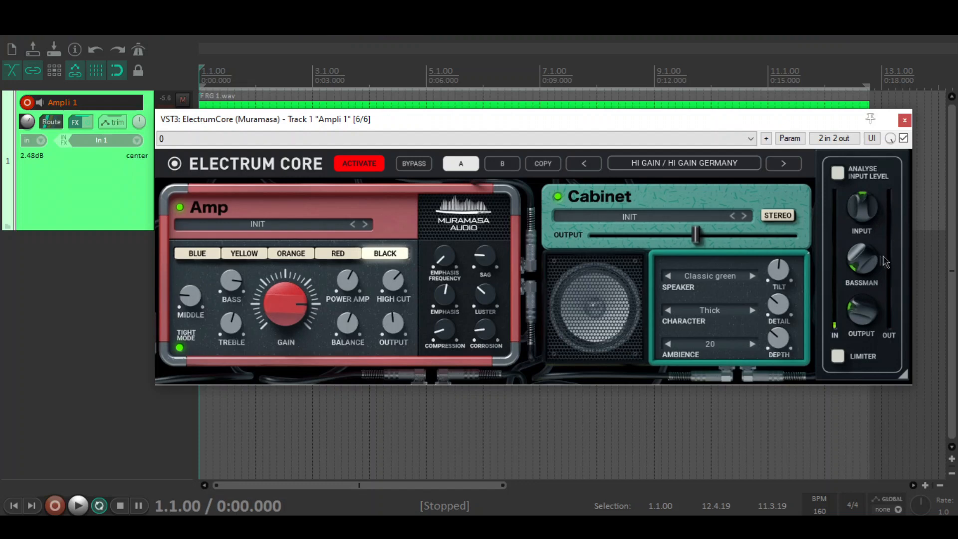
mouse_move(866, 258)
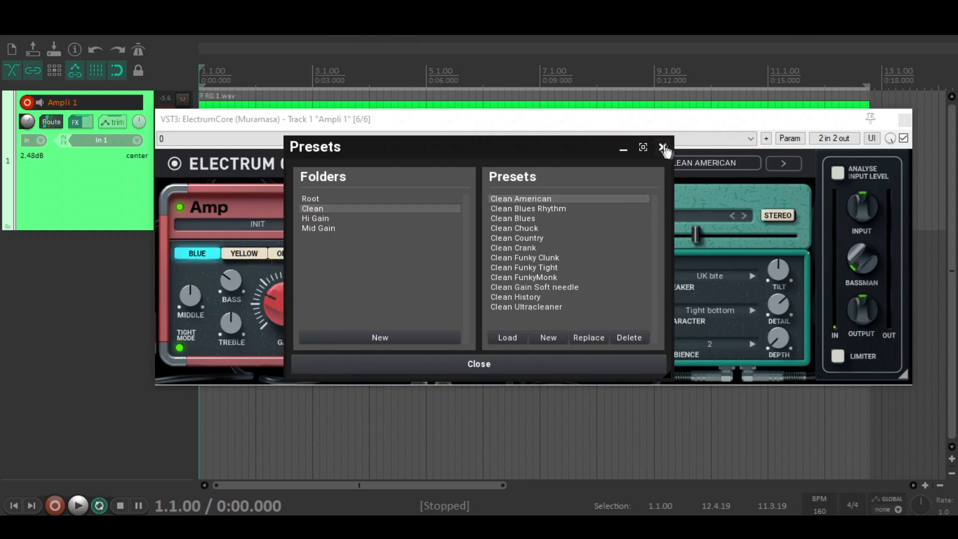
Close the preset browser once Clean American is loaded.
left_click(664, 149)
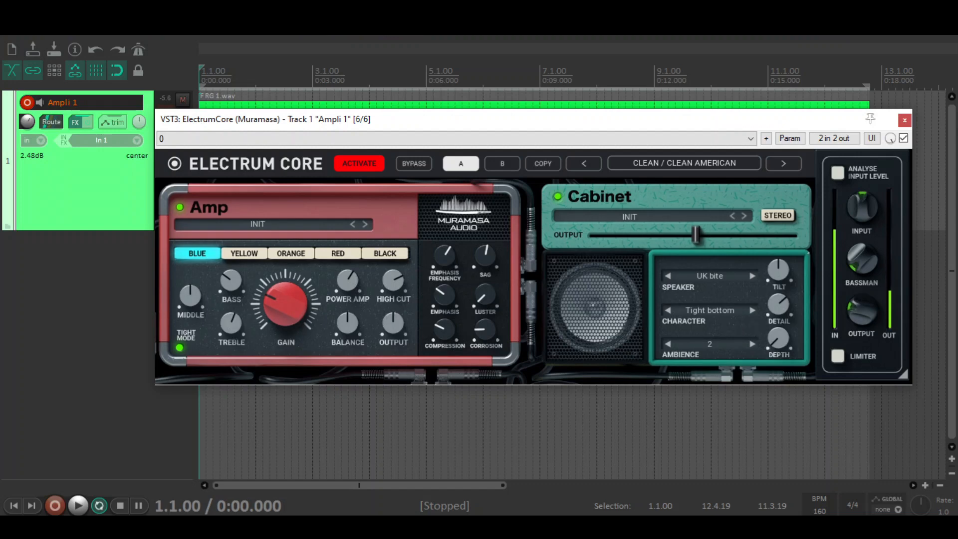
mouse_move(217, 336)
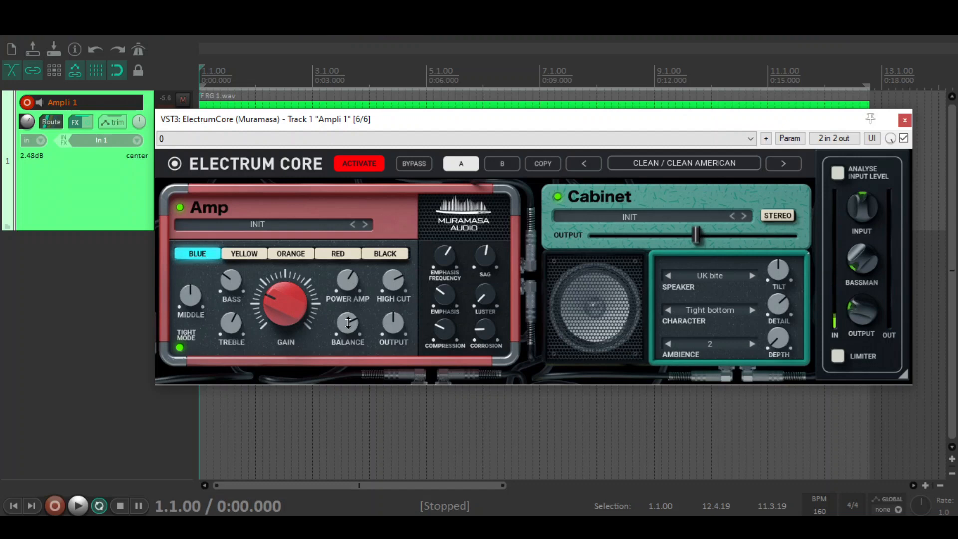
Switch the amp from the orange channel to the red channel.
left_click(291, 253)
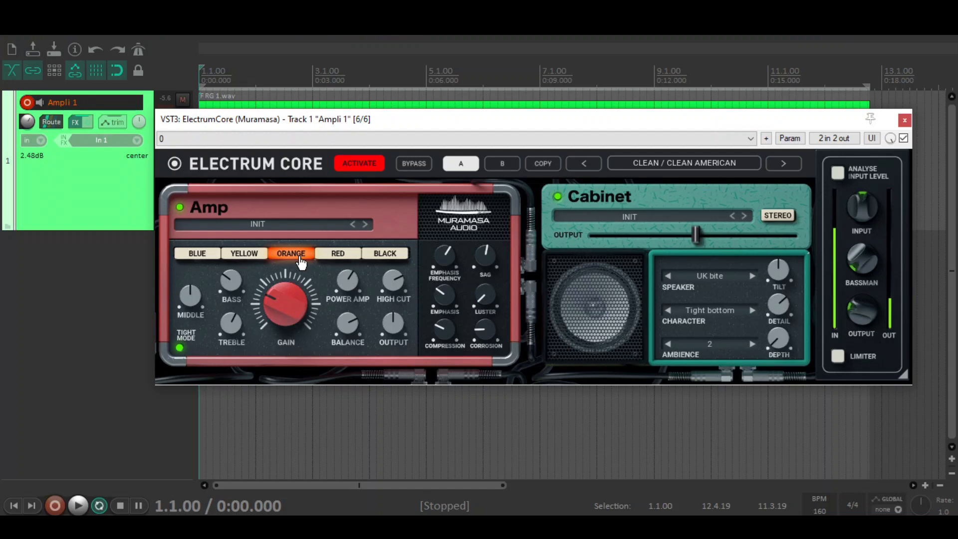
left_click(337, 253)
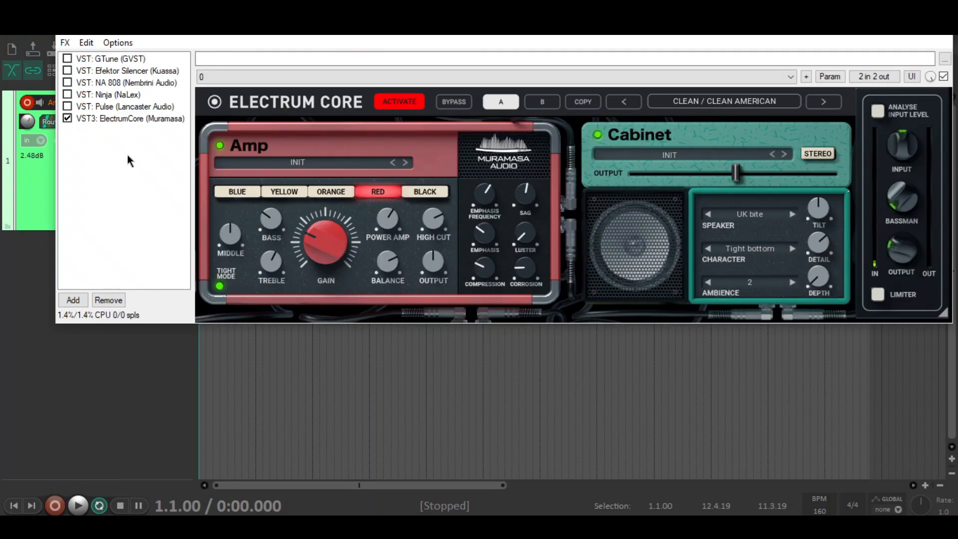
Enable NA 808 and view its pedal, then set Electrum Core's amp to the black channel.
left_click(68, 83)
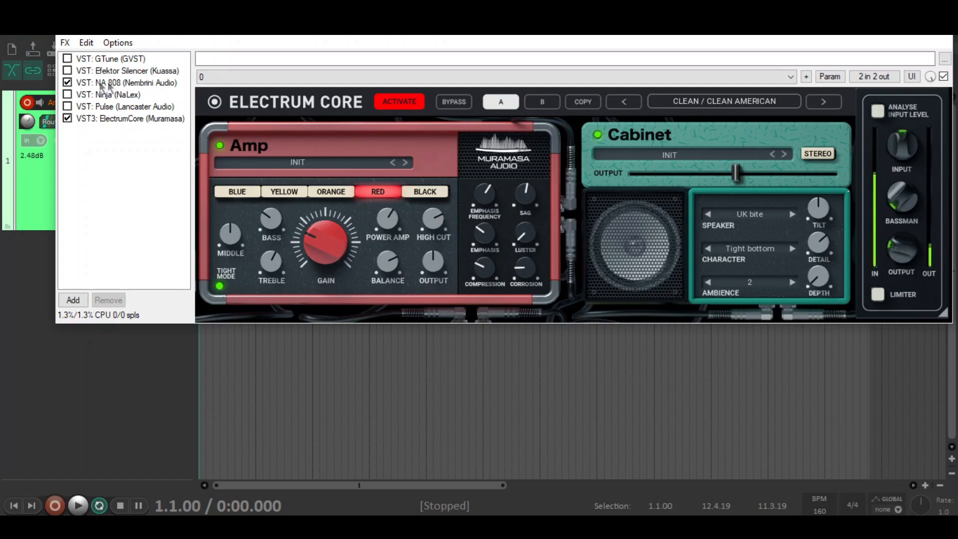
left_click(127, 82)
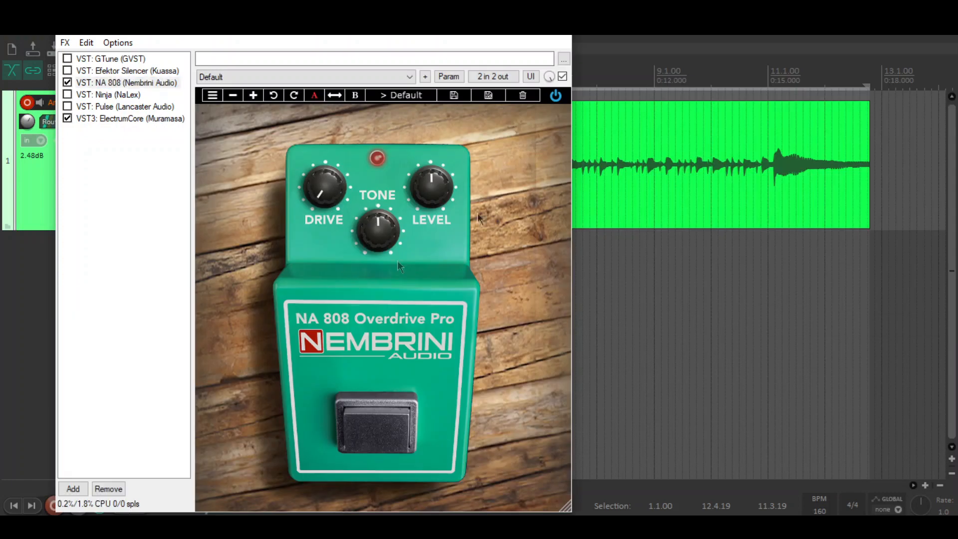
left_click_drag(432, 183, 438, 177)
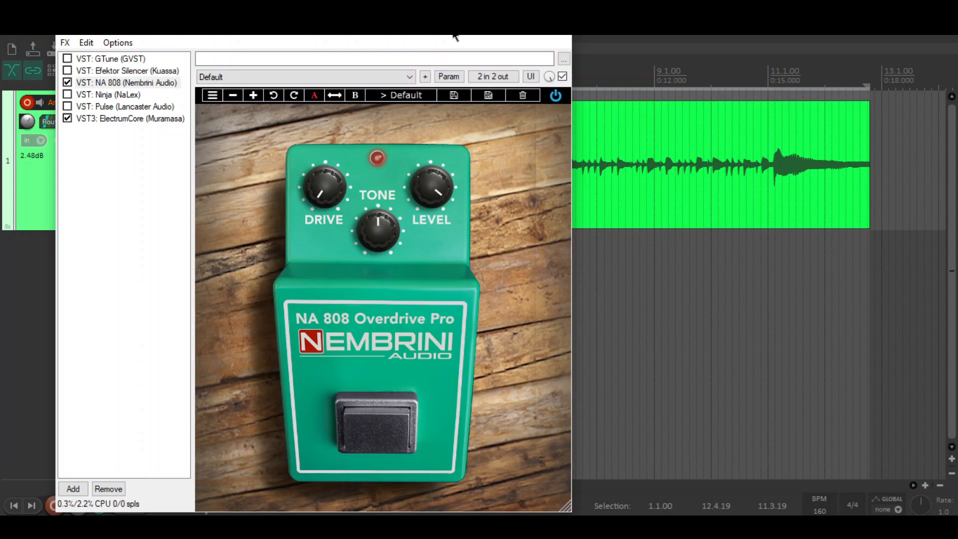
left_click(130, 119)
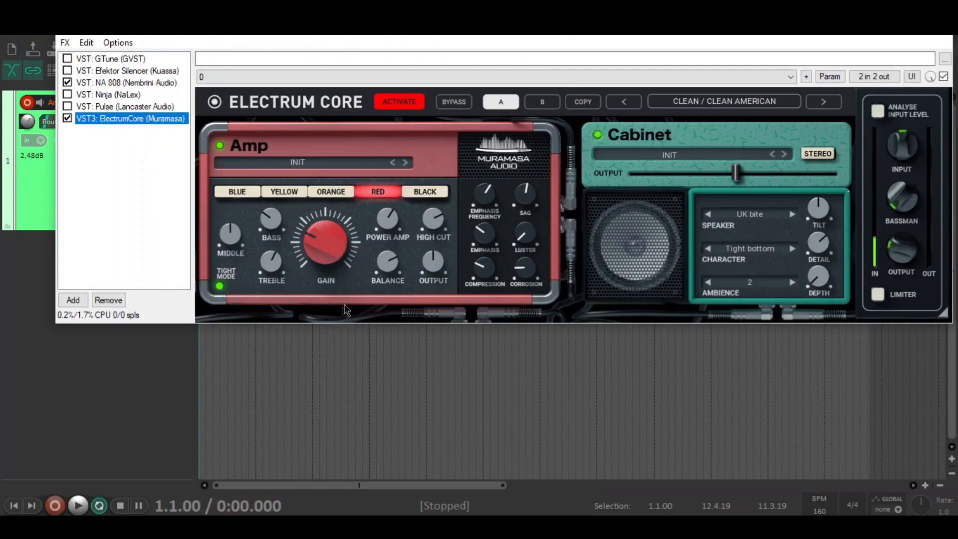
left_click(425, 191)
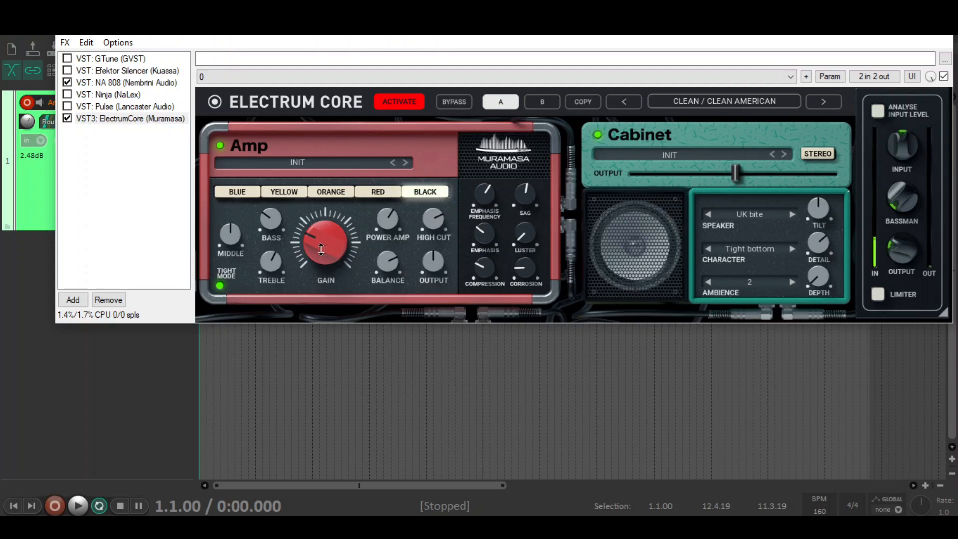
Load the Hi Gain Germany preset and set the speaker to Modern sexy.
left_click(823, 101)
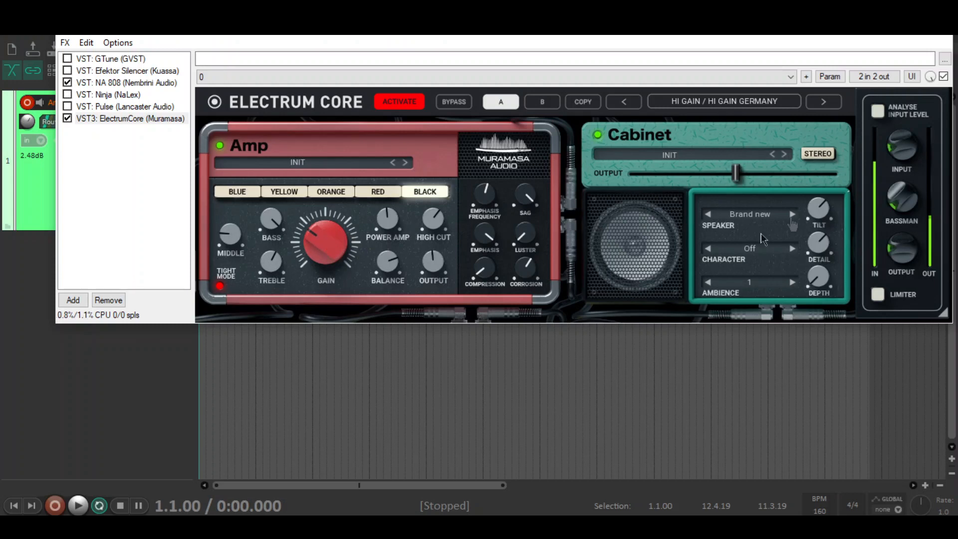
left_click(707, 214)
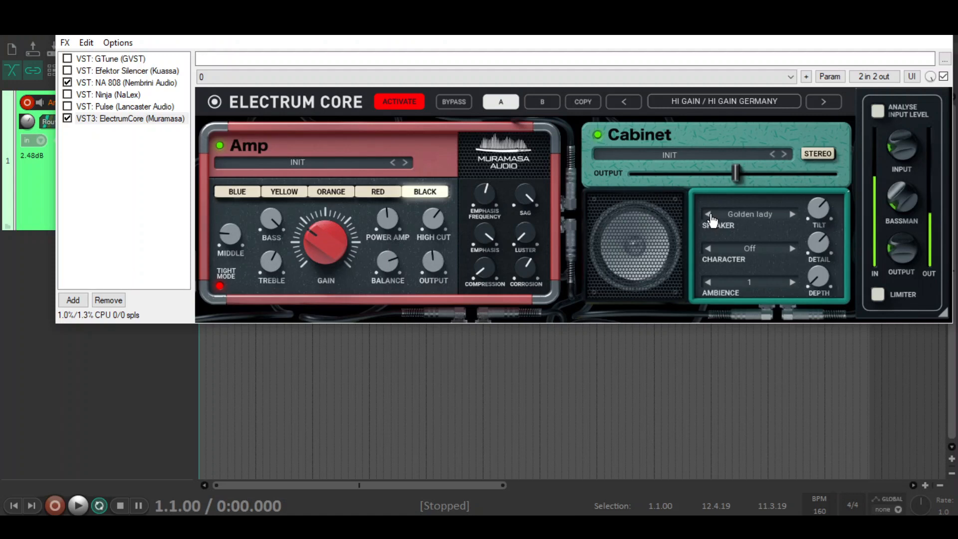
left_click(793, 214)
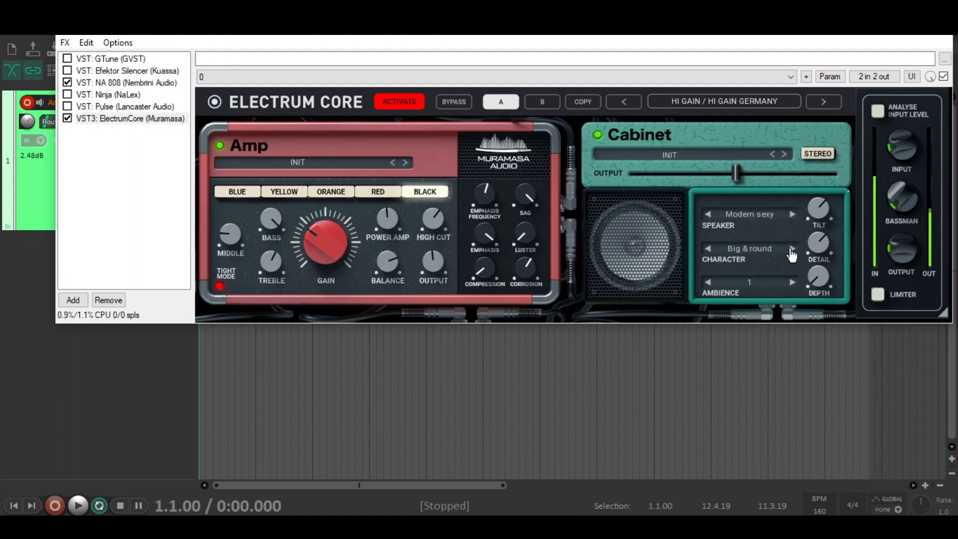
Try a cabinet character and return it to Off, then glance at NA 808's settings.
left_click(707, 248)
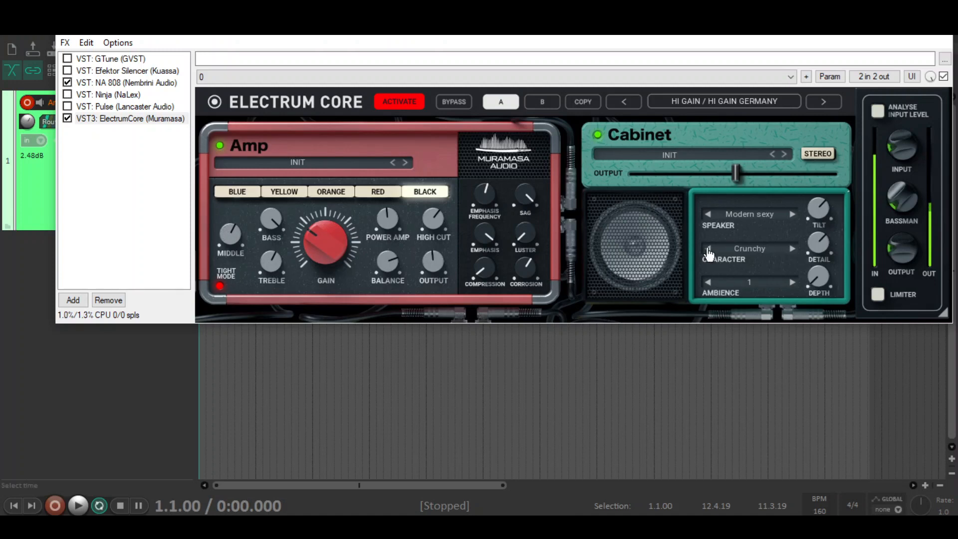
left_click(707, 249)
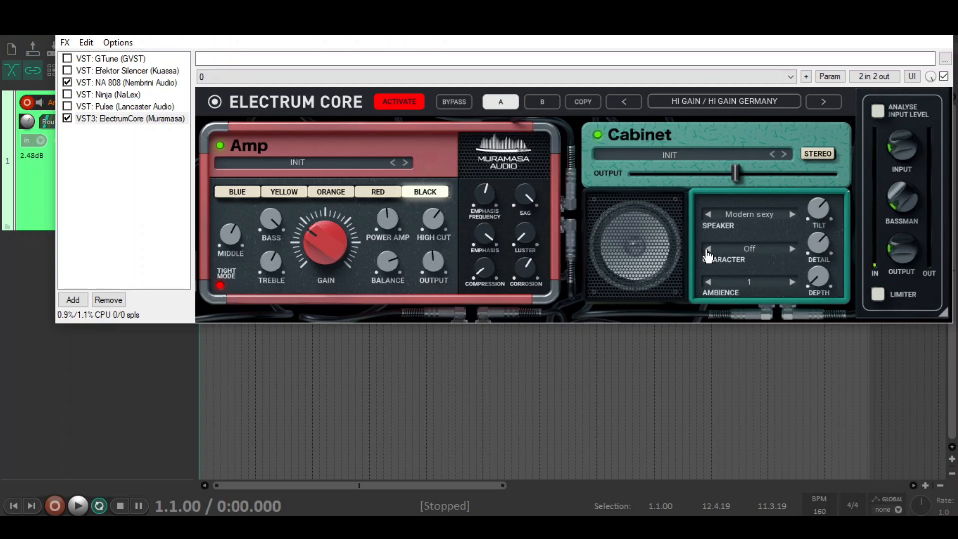
left_click(126, 83)
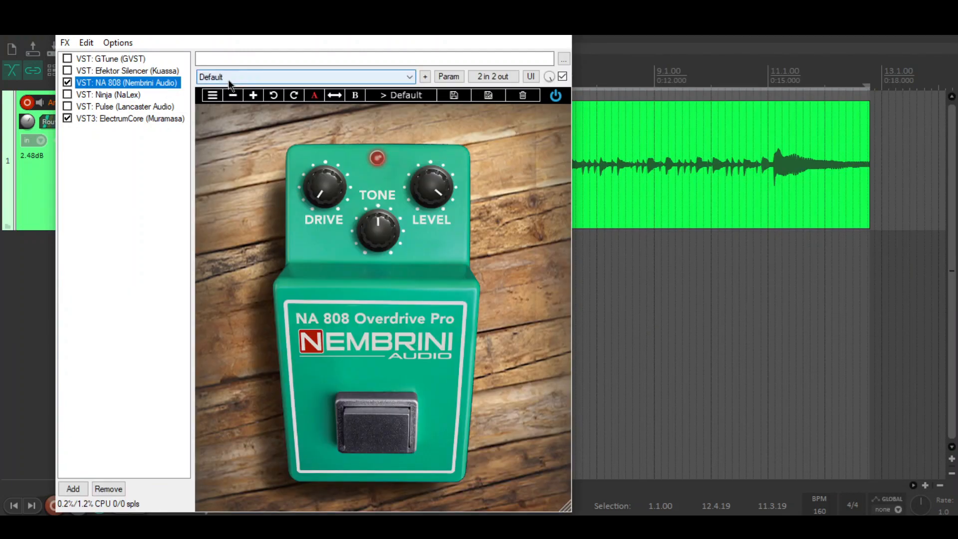
left_click(130, 118)
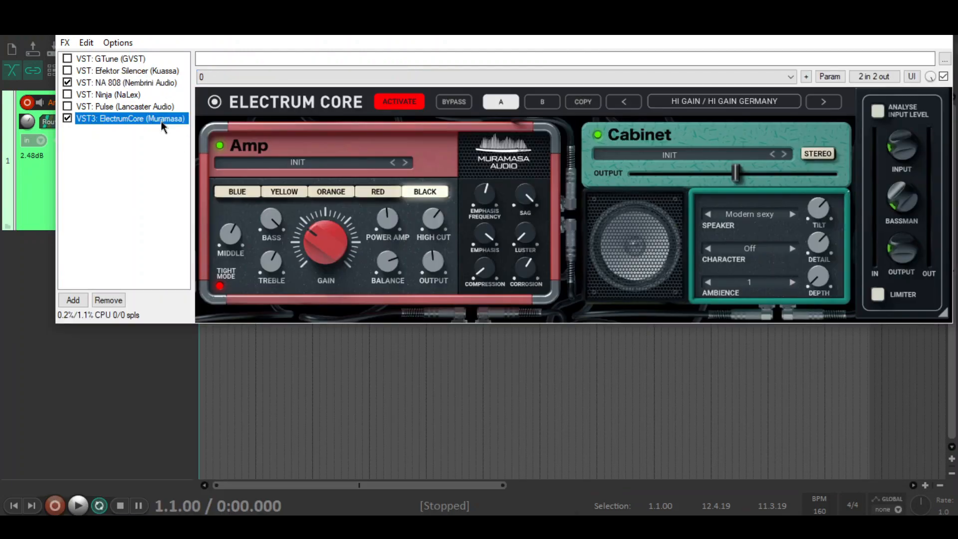